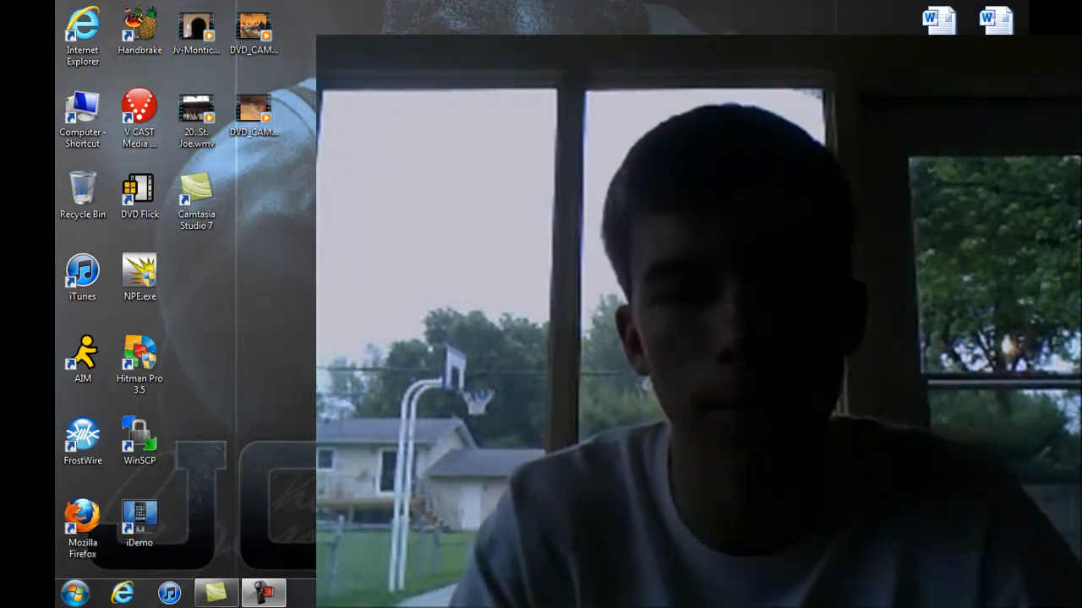
Launch iDemo from its desktop icon so it starts searching for the iPod Touch
{"action": "left_click", "coordinate": [139, 524]}
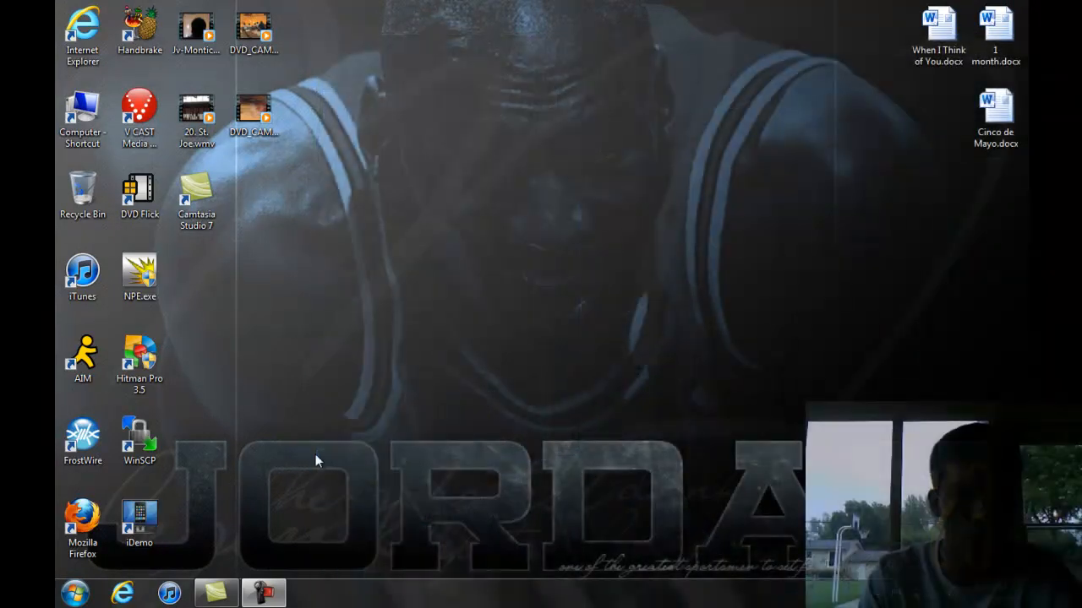
{"action": "left_click", "coordinate": [138, 515]}
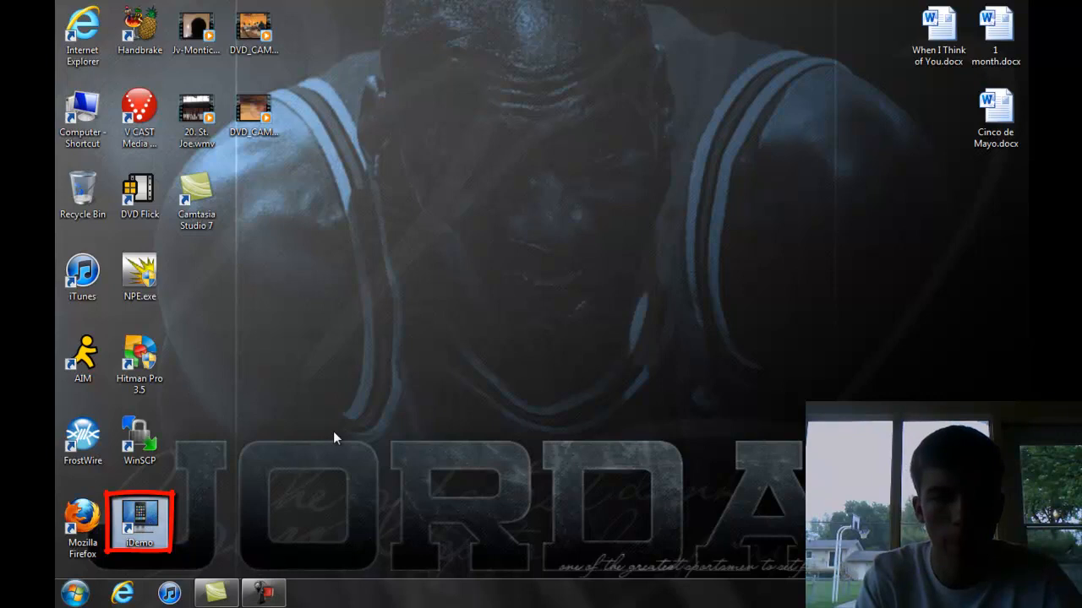
{"action": "double_click", "coordinate": [139, 522]}
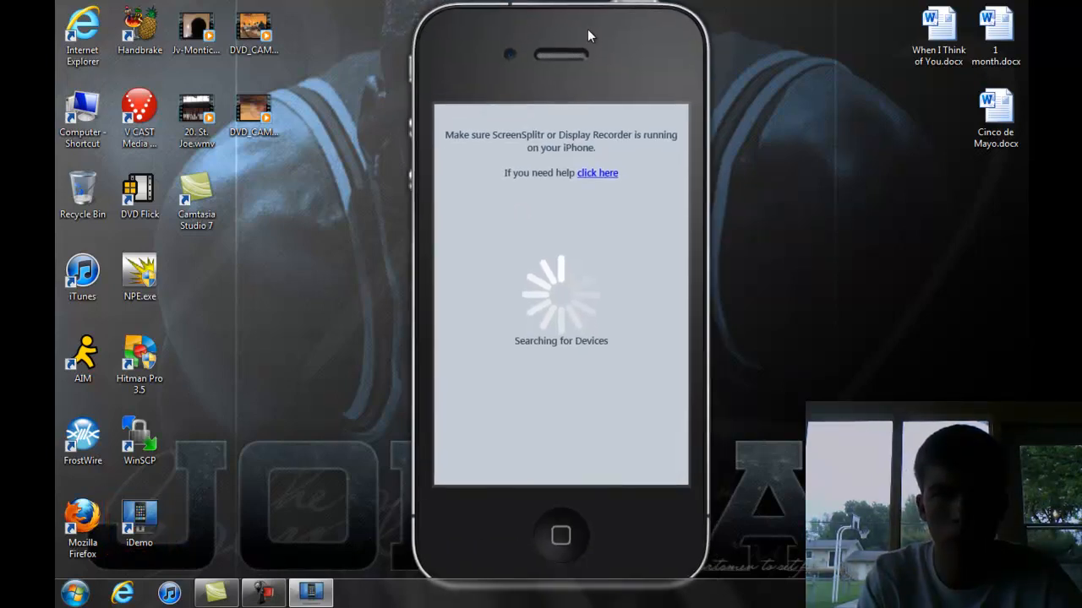
{"action": "mouse_move", "coordinate": [502, 146]}
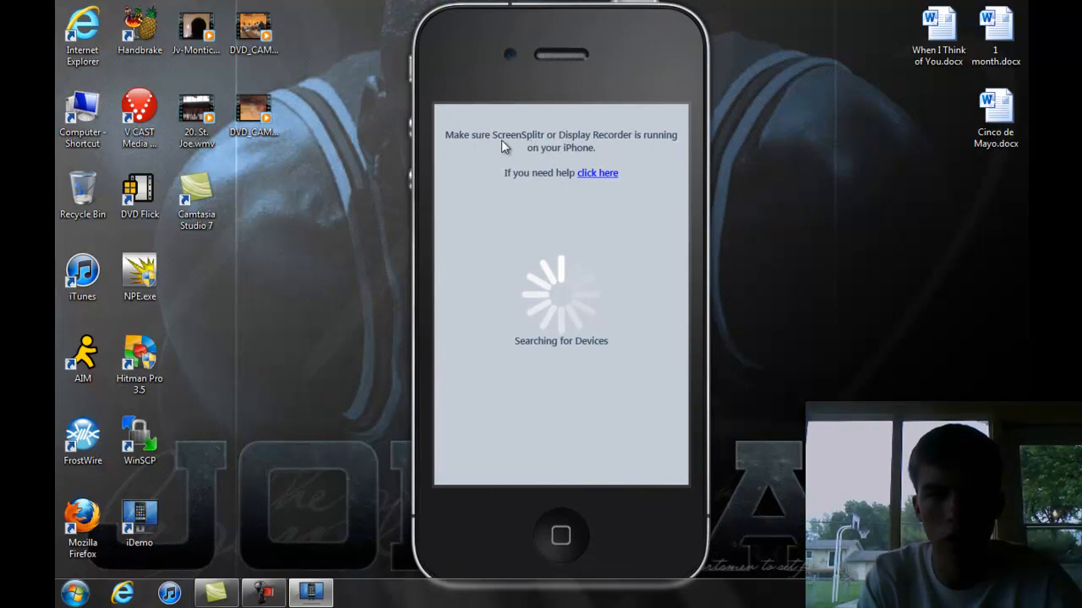
{"action": "mouse_move", "coordinate": [558, 142]}
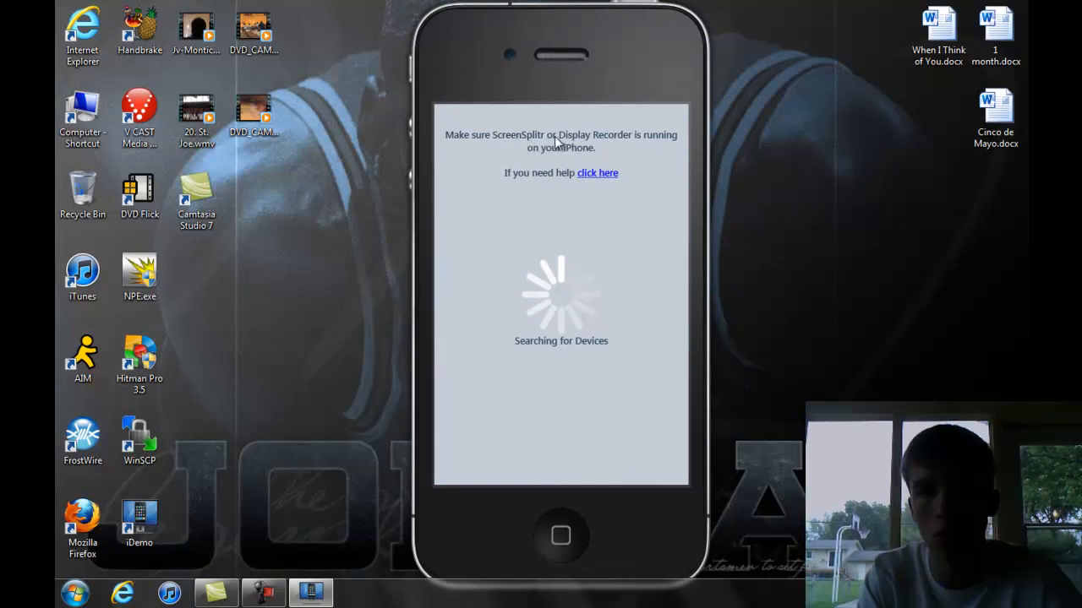
{"action": "mouse_move", "coordinate": [519, 177]}
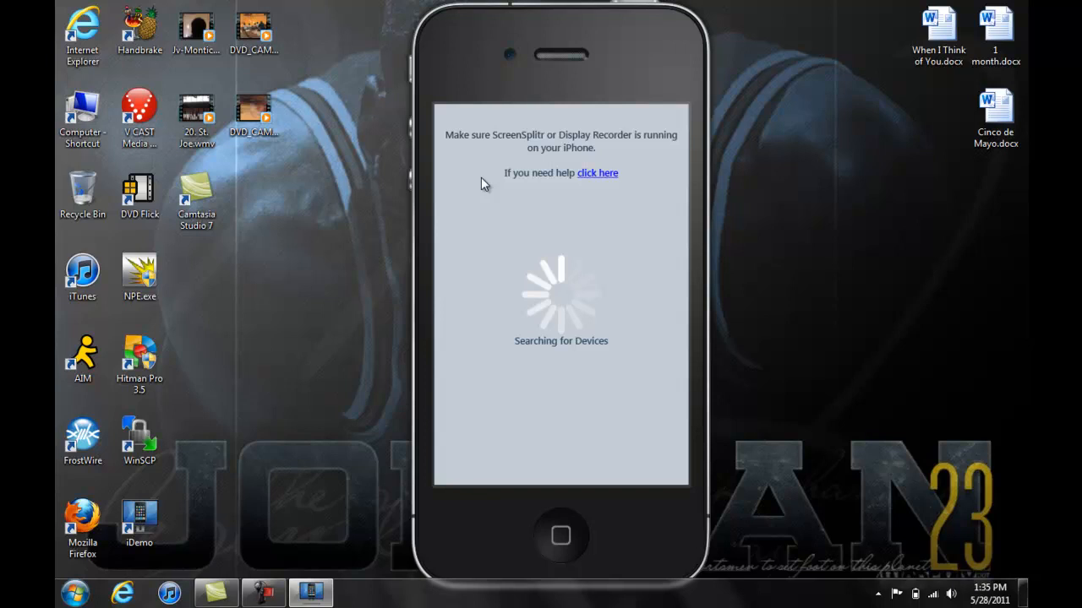
{"action": "mouse_move", "coordinate": [546, 132]}
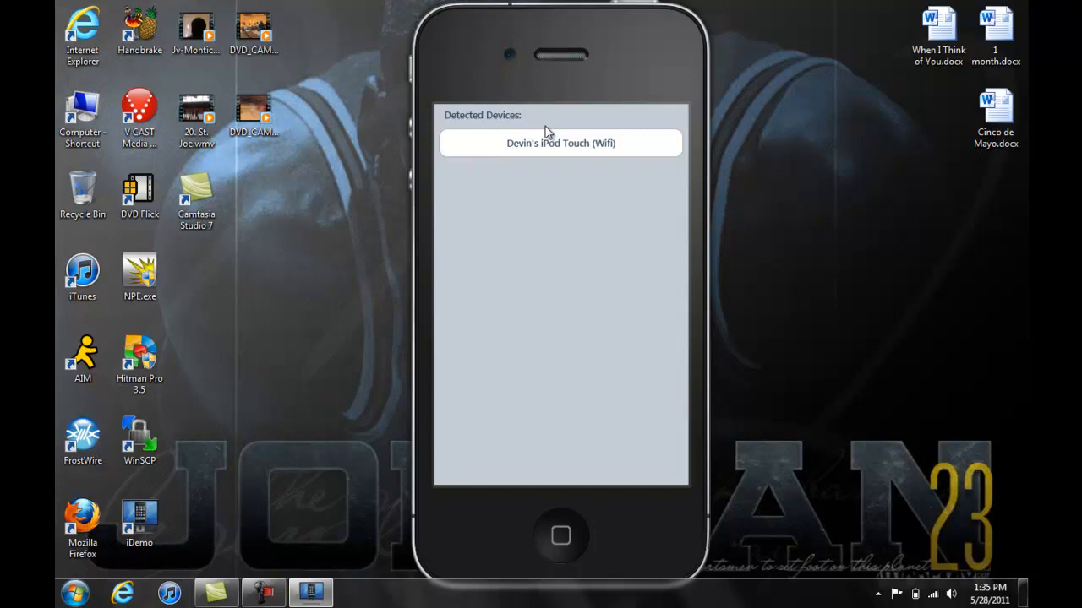
With the iPod Touch plugged in over USB, select it in the Detected Devices list
{"action": "left_click", "coordinate": [560, 142]}
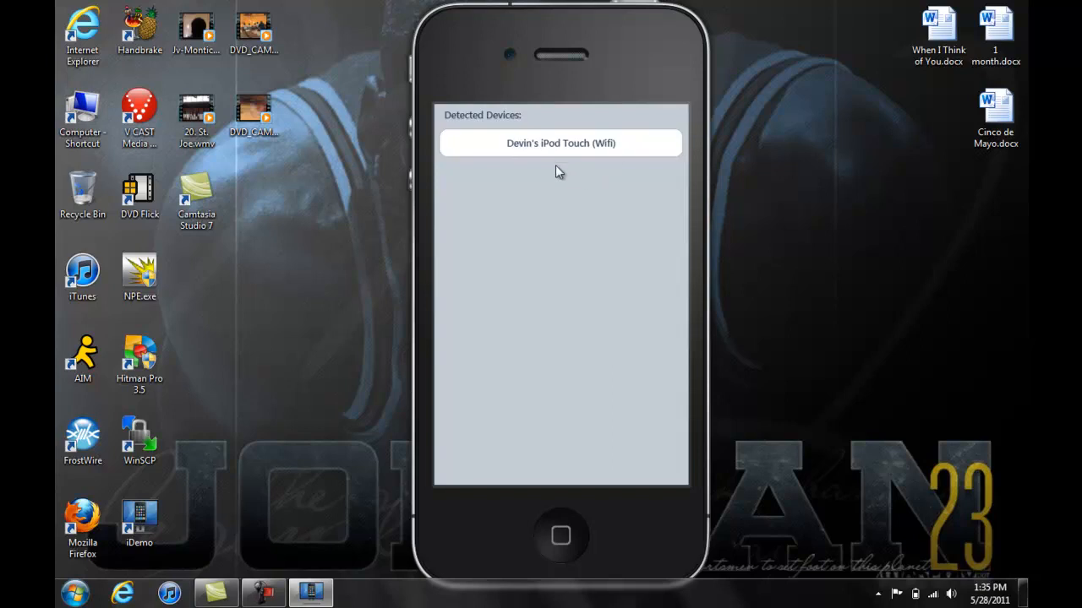
{"action": "mouse_move", "coordinate": [592, 213]}
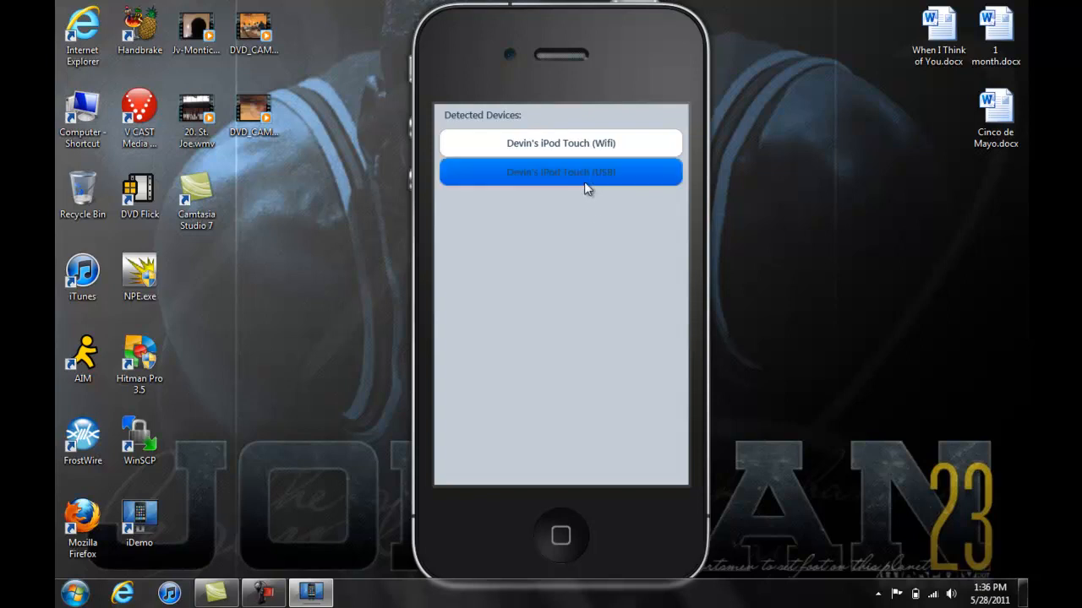
{"action": "left_click", "coordinate": [561, 171]}
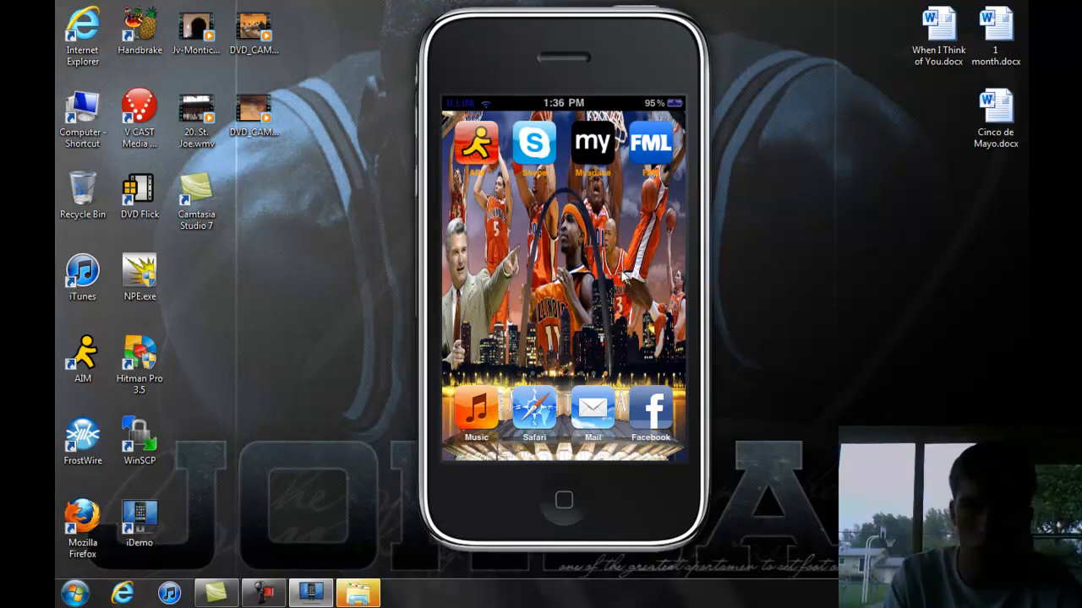
{"action": "mouse_move", "coordinate": [499, 354]}
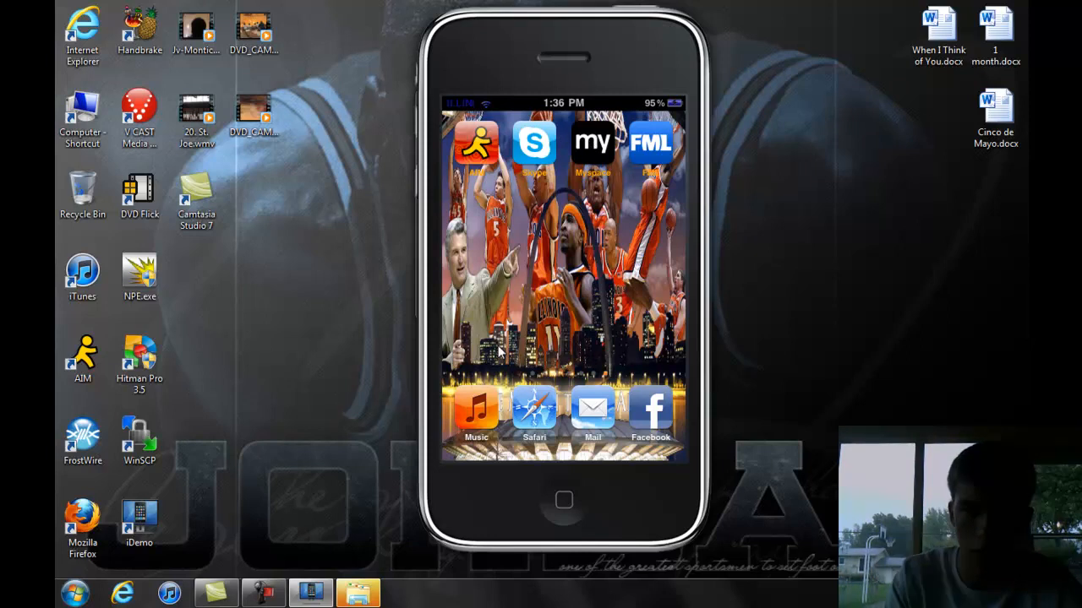
{"action": "mouse_move", "coordinate": [659, 414]}
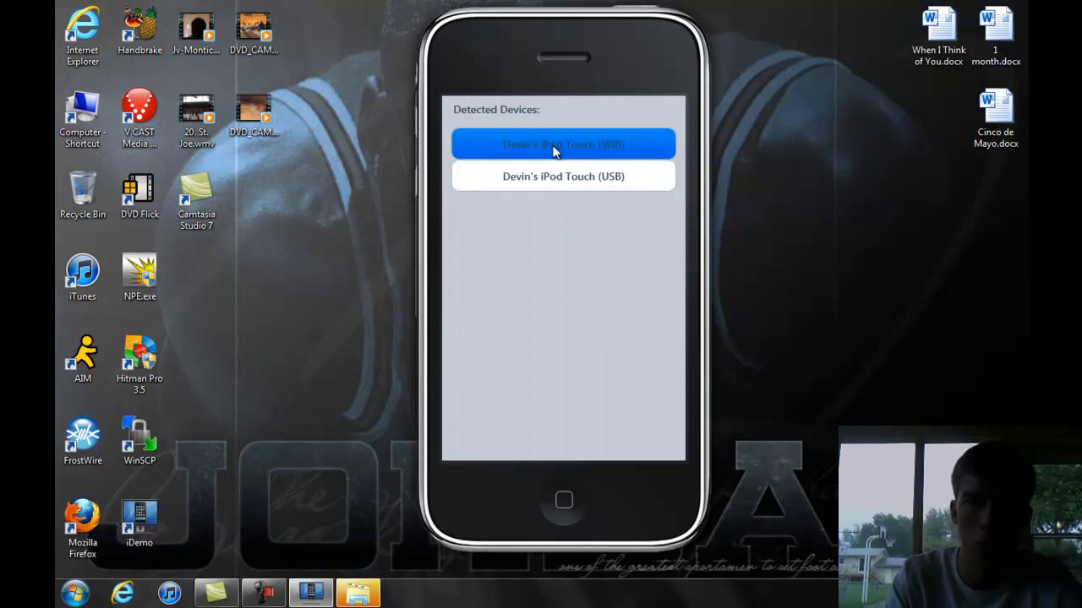
{"action": "left_click", "coordinate": [562, 143]}
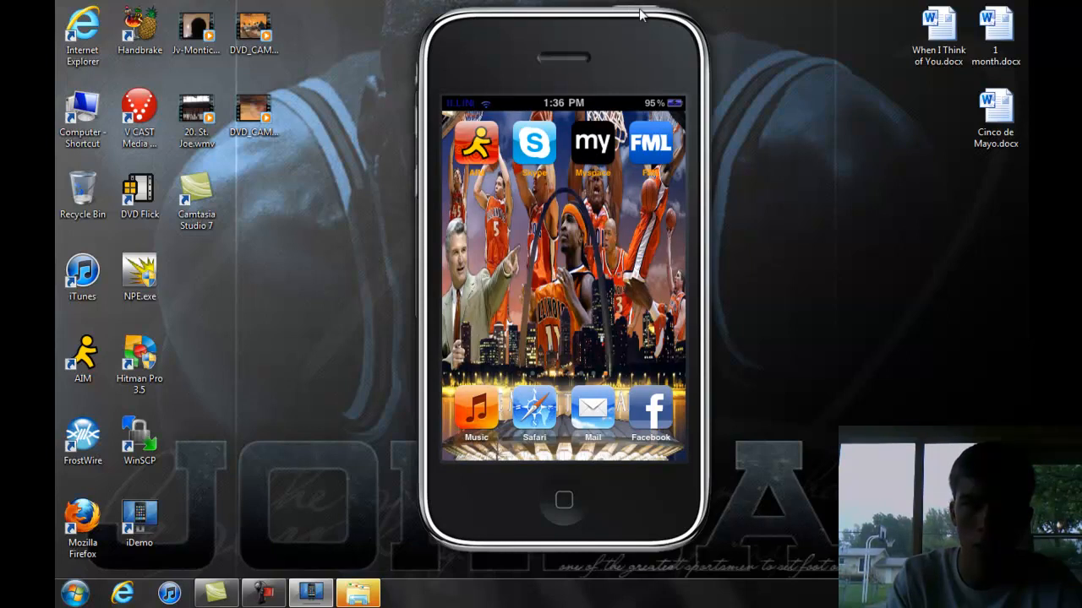
{"action": "mouse_move", "coordinate": [521, 119]}
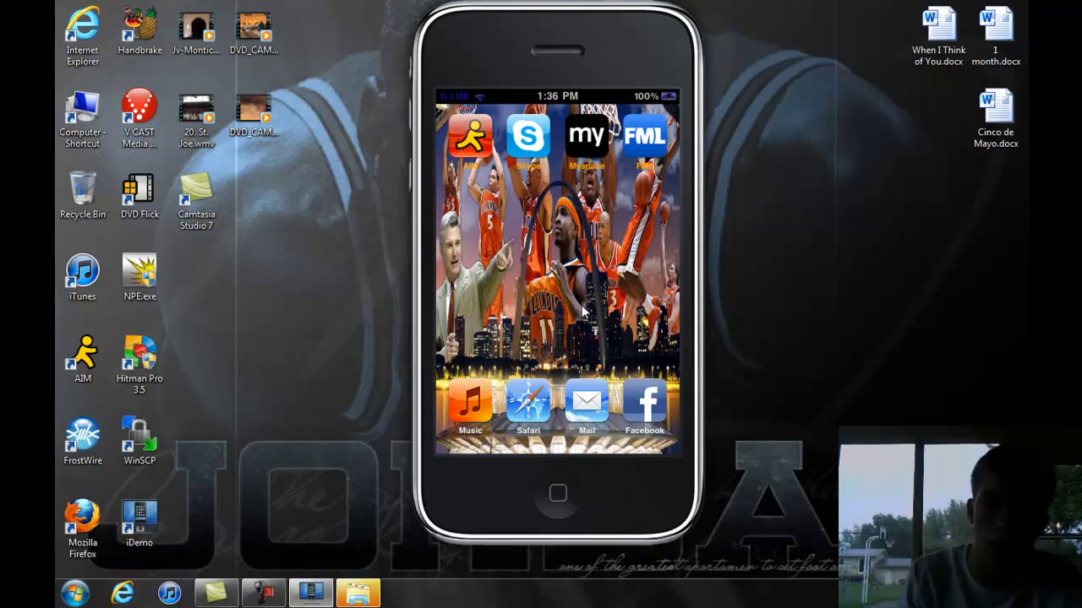
{"action": "mouse_move", "coordinate": [655, 152]}
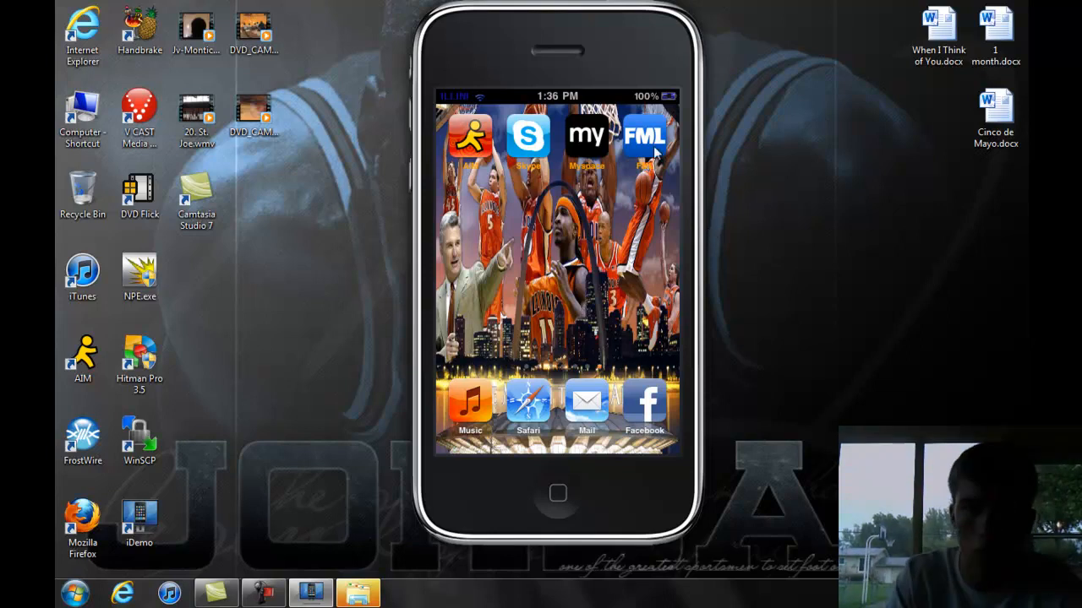
{"action": "mouse_move", "coordinate": [519, 427]}
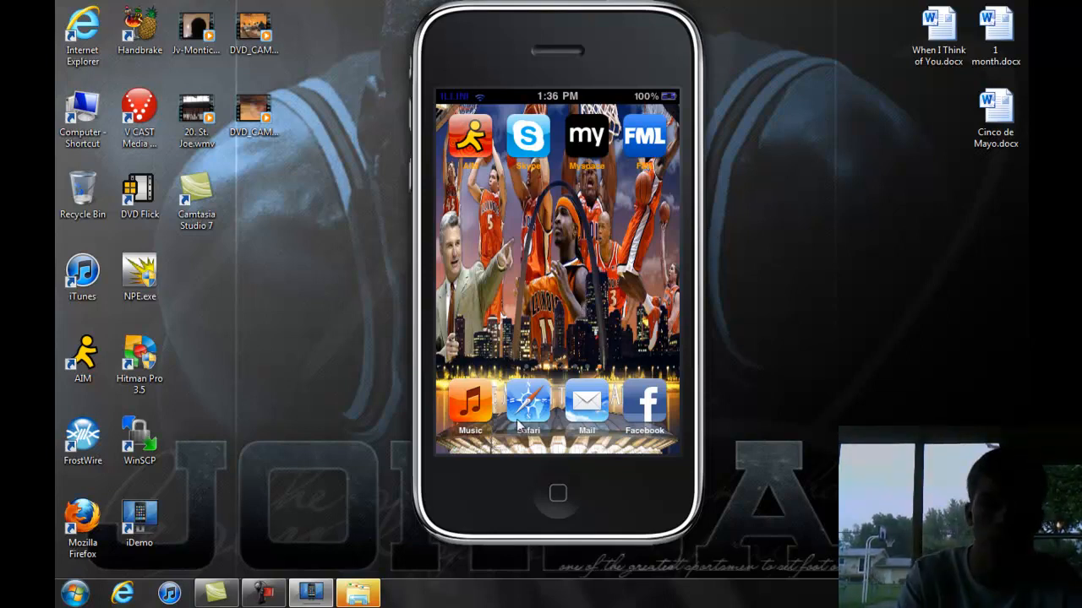